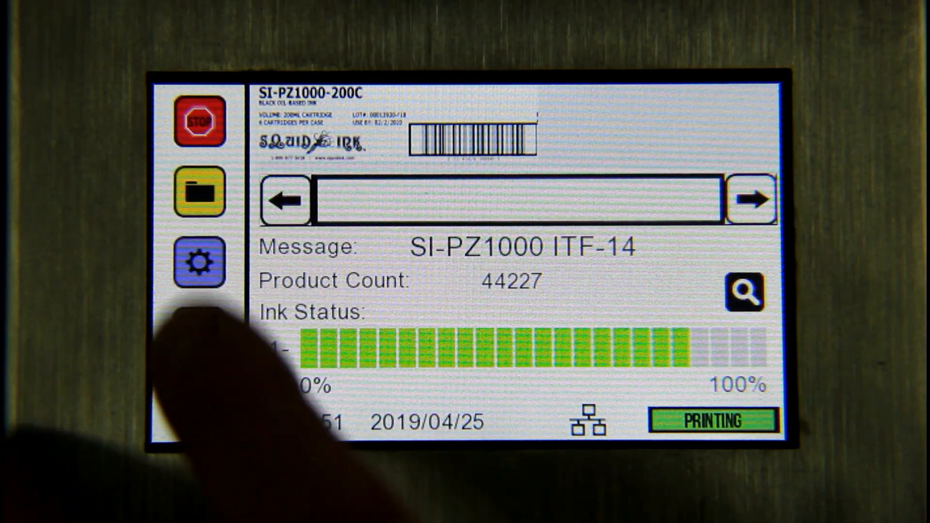
Open the CoPilot controller settings to reach Barcode Validation with Interleaved 2 of 5 trained.
{"action": "left_click", "coordinate": [199, 263]}
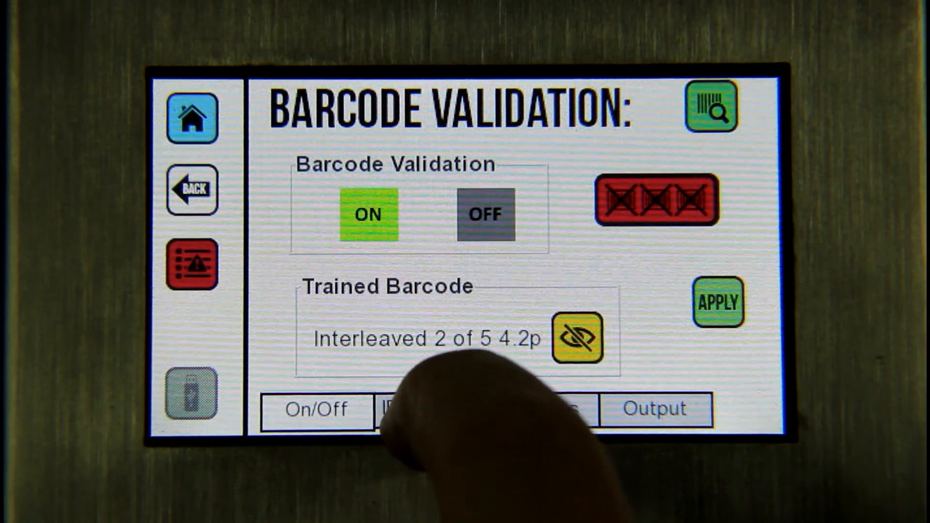
{"action": "left_click", "coordinate": [432, 414]}
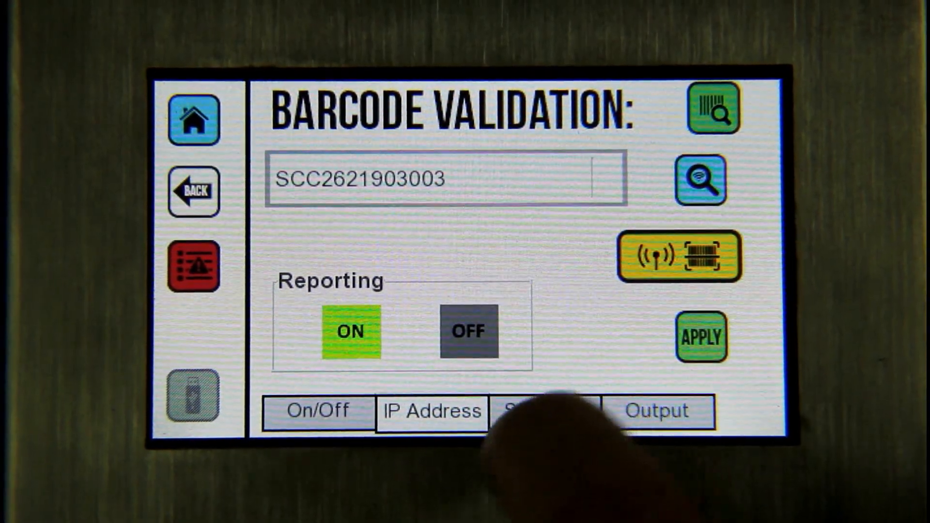
Show the validation scan settings: post trigger delay, scans per second, box/queued mode.
{"action": "left_click", "coordinate": [543, 412]}
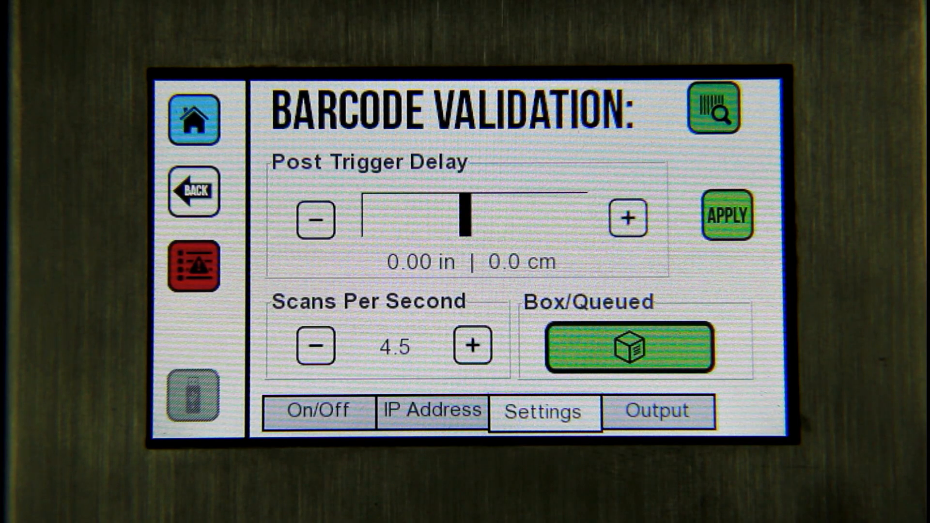
{"action": "left_click", "coordinate": [433, 413]}
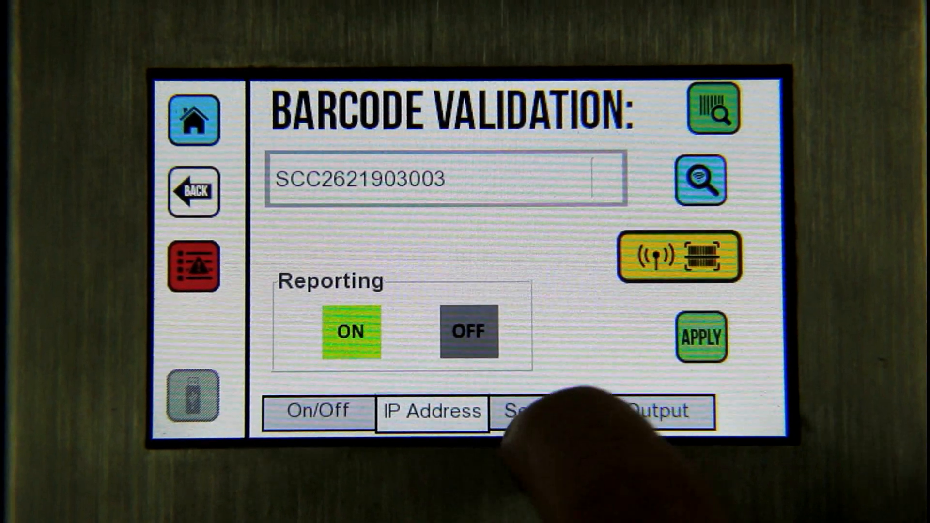
{"action": "left_click", "coordinate": [544, 412]}
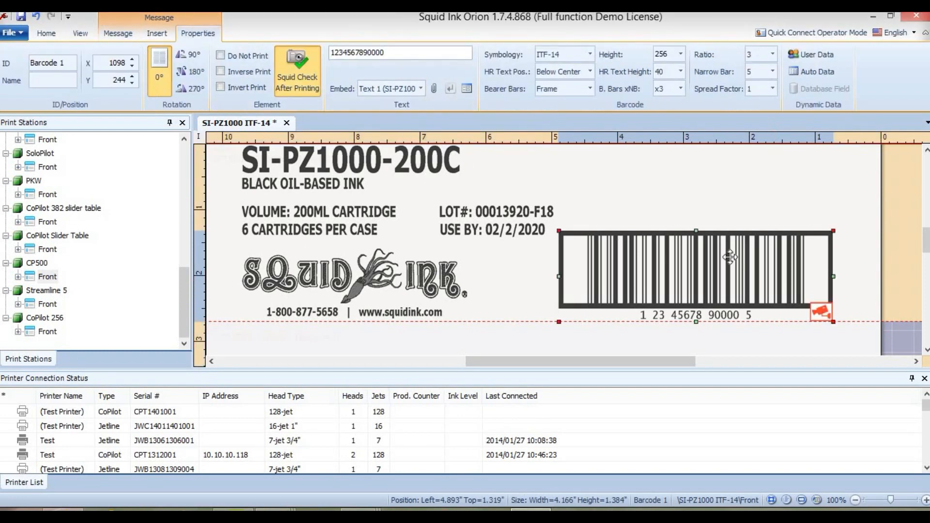
{"action": "mouse_move", "coordinate": [844, 313]}
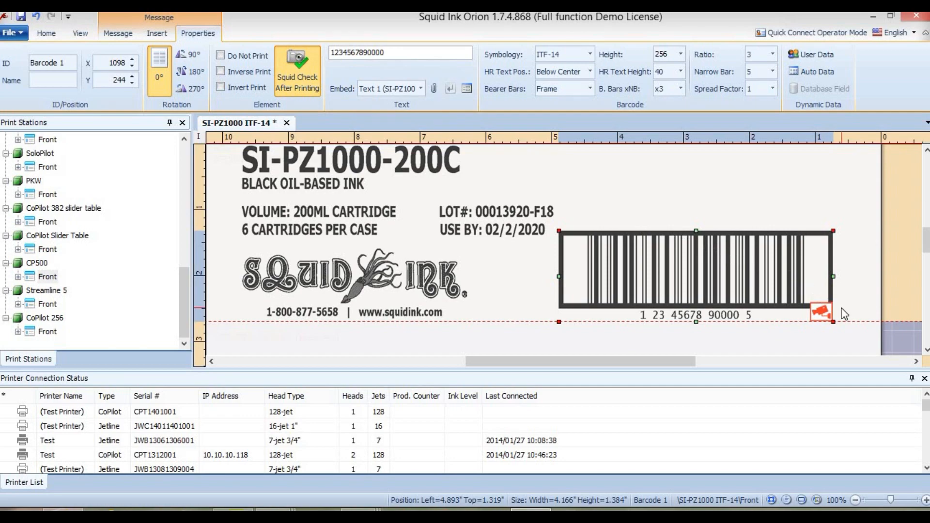
{"action": "left_click", "coordinate": [118, 34]}
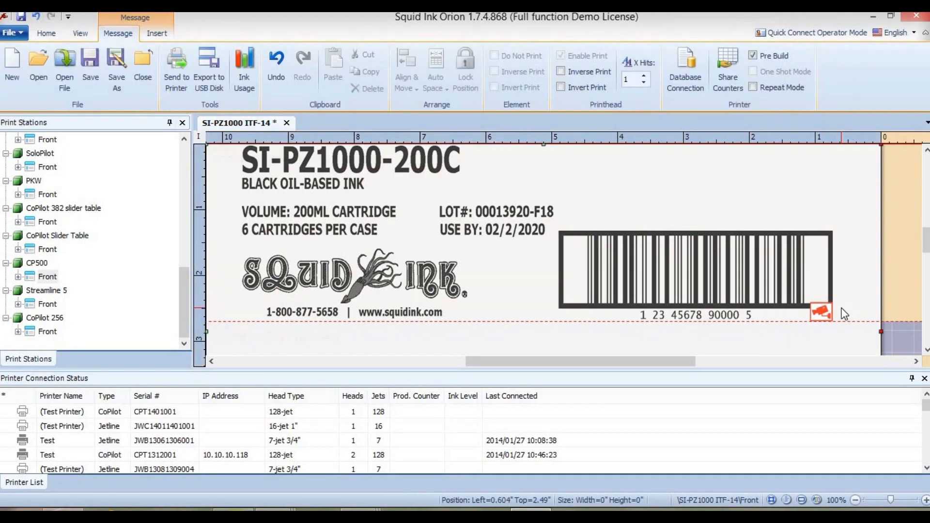
{"action": "left_click", "coordinate": [686, 269]}
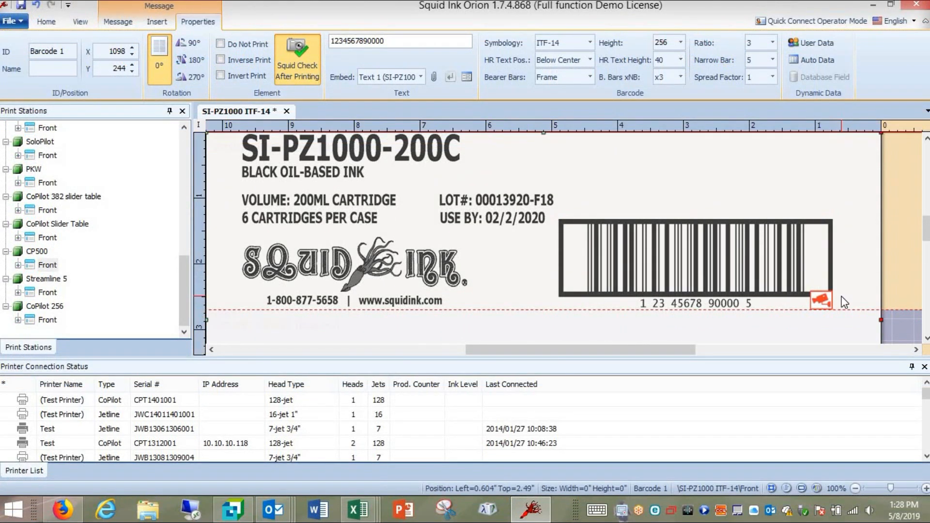
{"action": "left_click", "coordinate": [117, 22]}
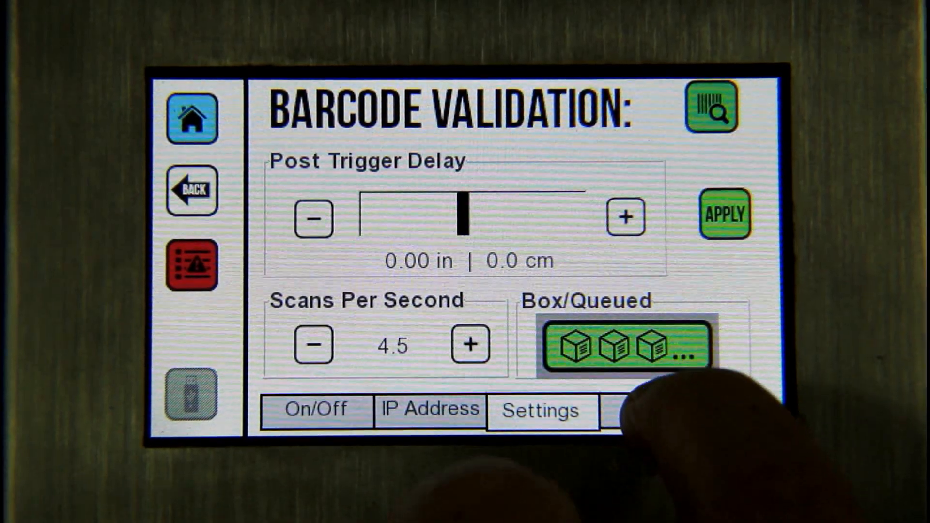
Lower Output Duration from 60ms to 59ms on the Output tab and apply it.
{"action": "left_click", "coordinate": [658, 412]}
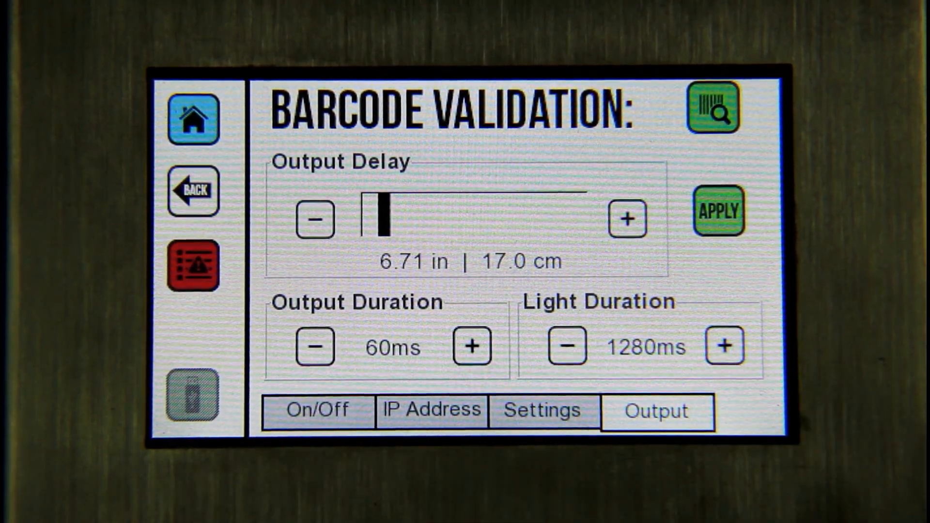
{"action": "left_click", "coordinate": [316, 348]}
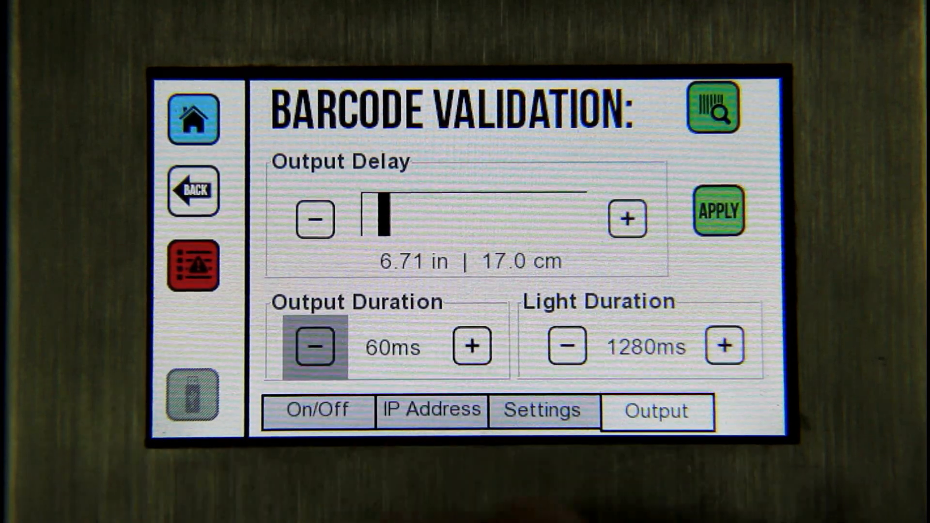
{"action": "left_click", "coordinate": [316, 347]}
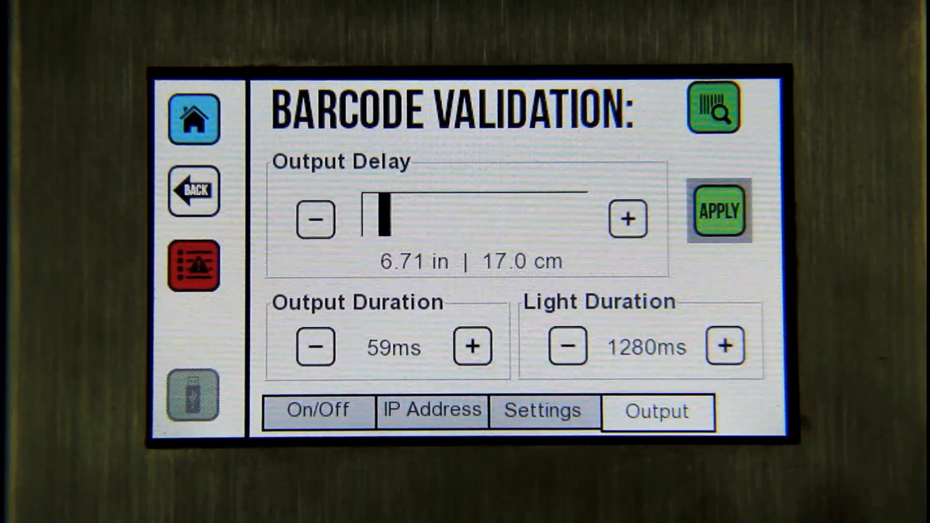
{"action": "left_click", "coordinate": [720, 213]}
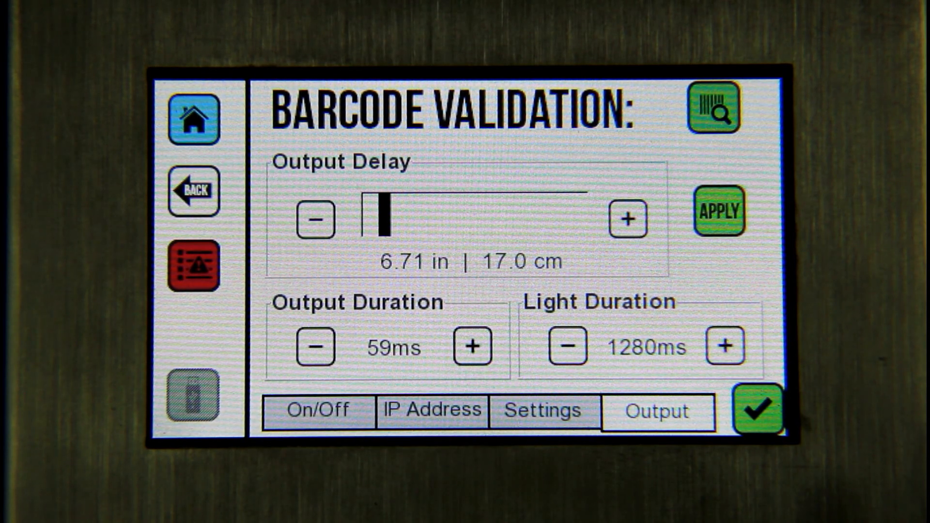
{"action": "left_click", "coordinate": [317, 412]}
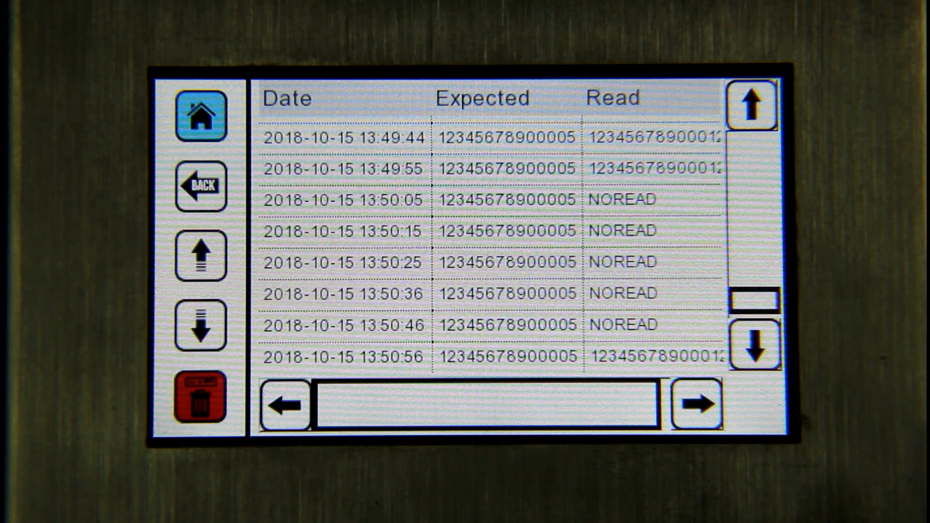
{"action": "left_click", "coordinate": [200, 400]}
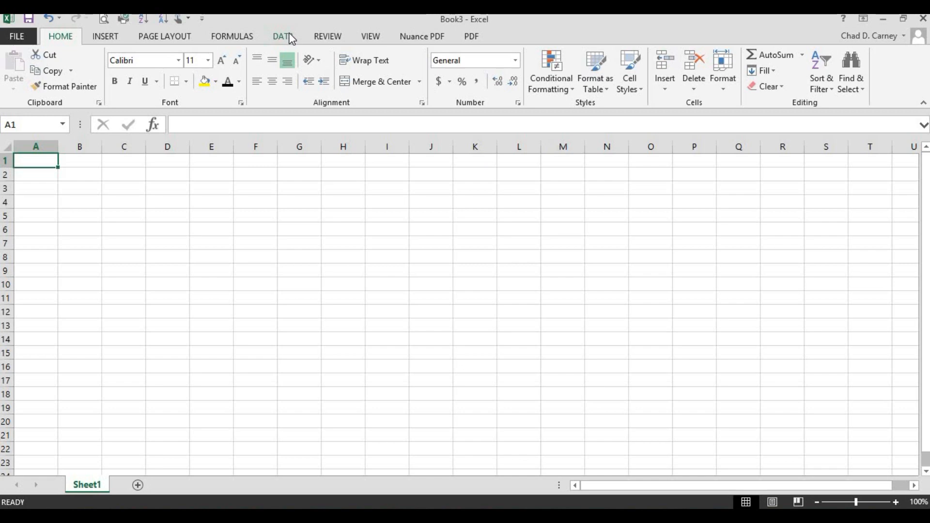
Start a From Text import from the DATA tab's Get External Data group.
{"action": "left_click", "coordinate": [283, 36]}
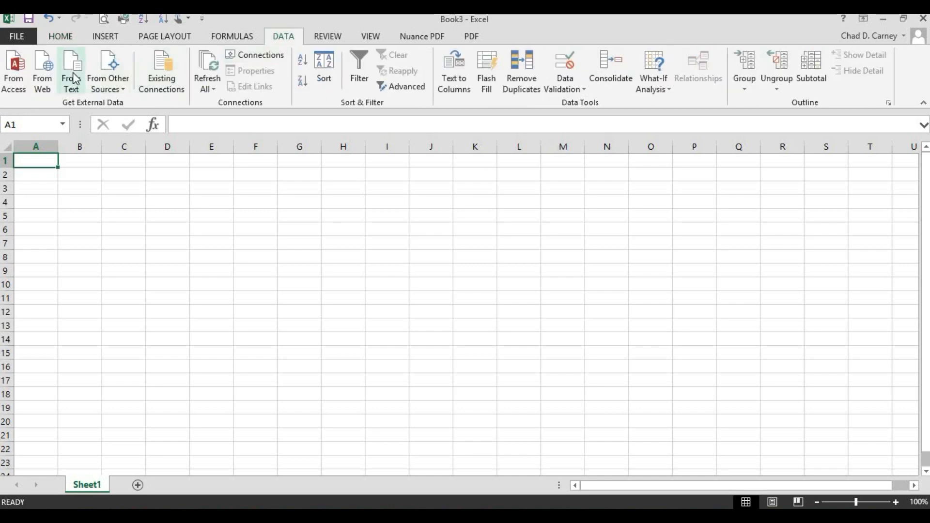
{"action": "left_click", "coordinate": [70, 65]}
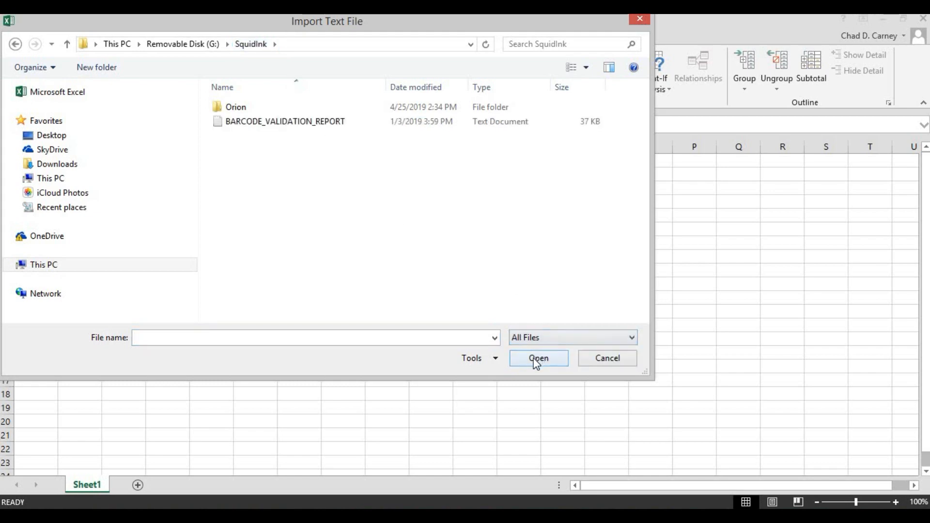
Import BARCODE_VALIDATION_REPORT from the SquidInk folder on Removable Disk (G:).
{"action": "left_click", "coordinate": [285, 121]}
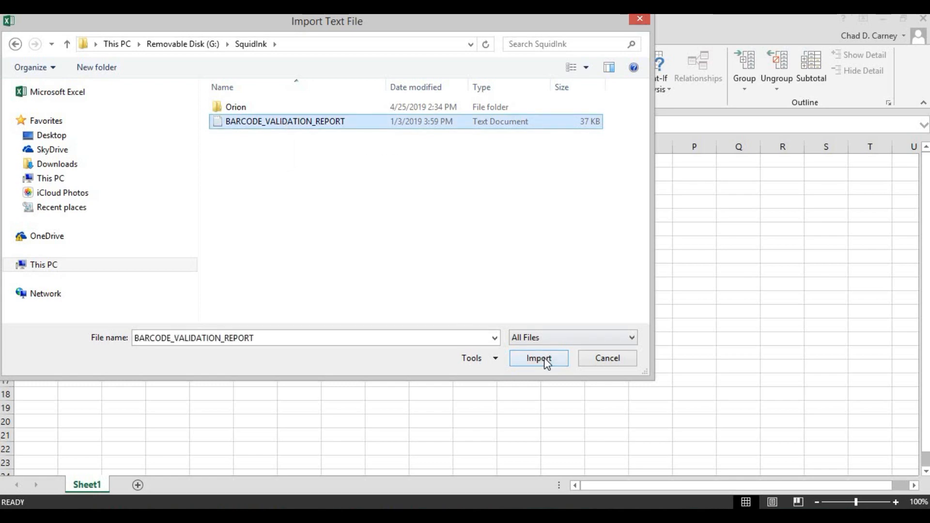
{"action": "left_click", "coordinate": [538, 358]}
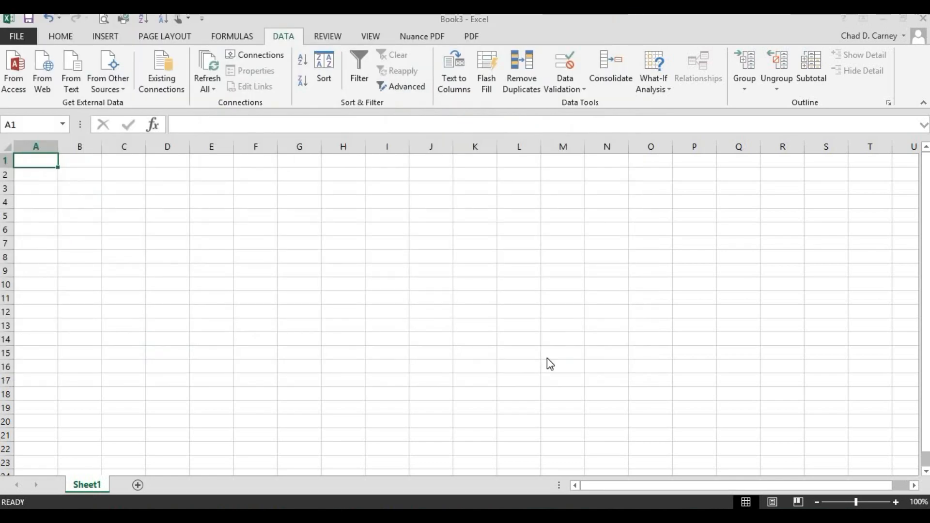
Finish the Text Import Wizard with Delimited type and Comma delimiter ticked.
{"action": "left_click", "coordinate": [71, 70]}
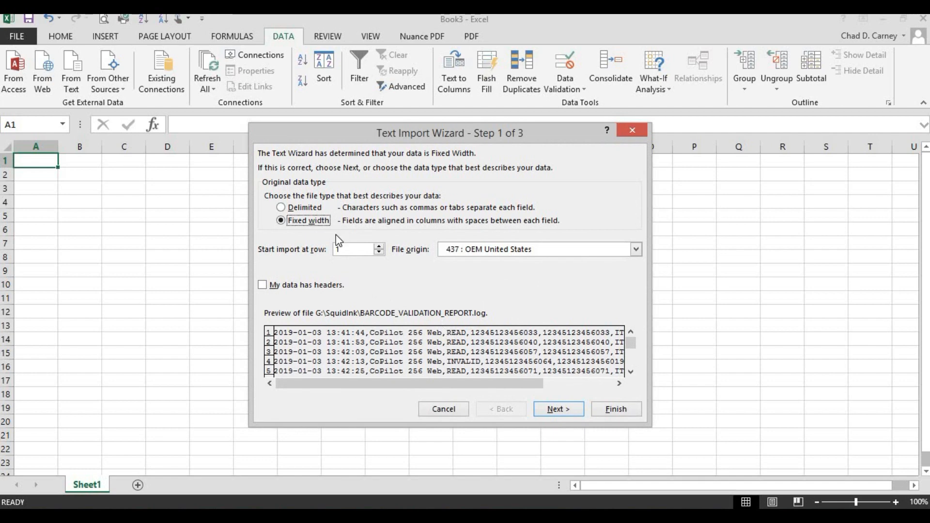
{"action": "left_click", "coordinate": [280, 208]}
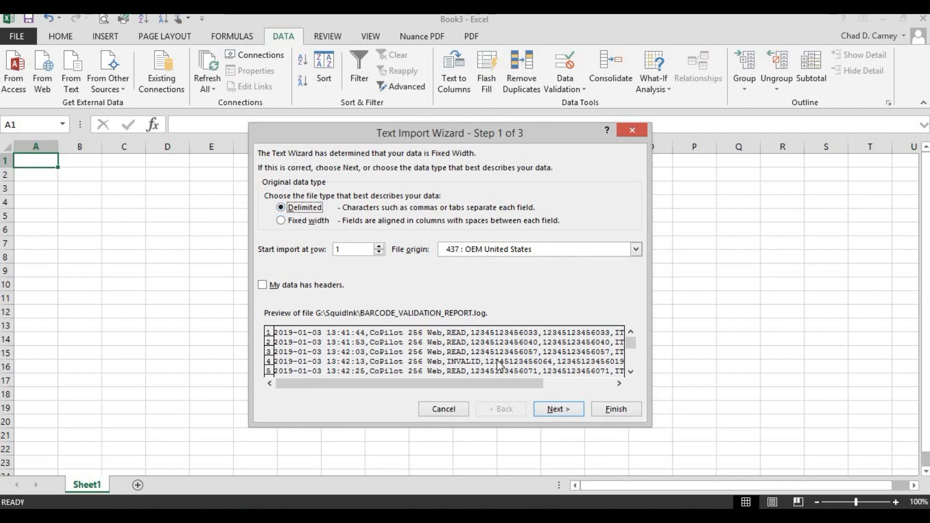
{"action": "left_click", "coordinate": [558, 408]}
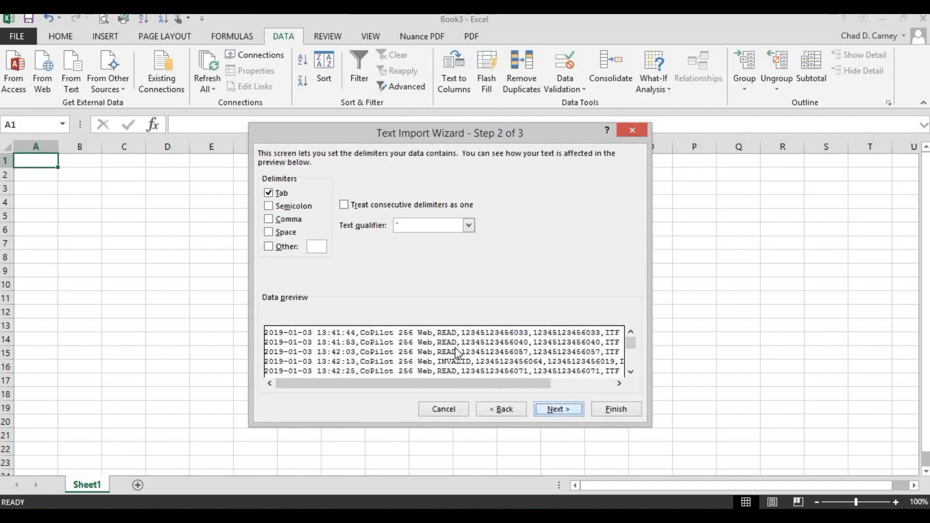
{"action": "left_click", "coordinate": [268, 219]}
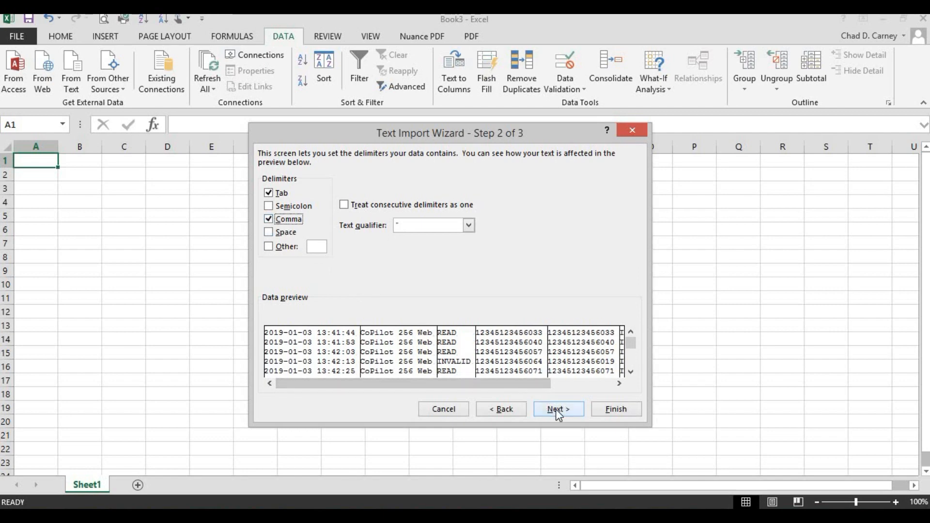
{"action": "left_click", "coordinate": [558, 408]}
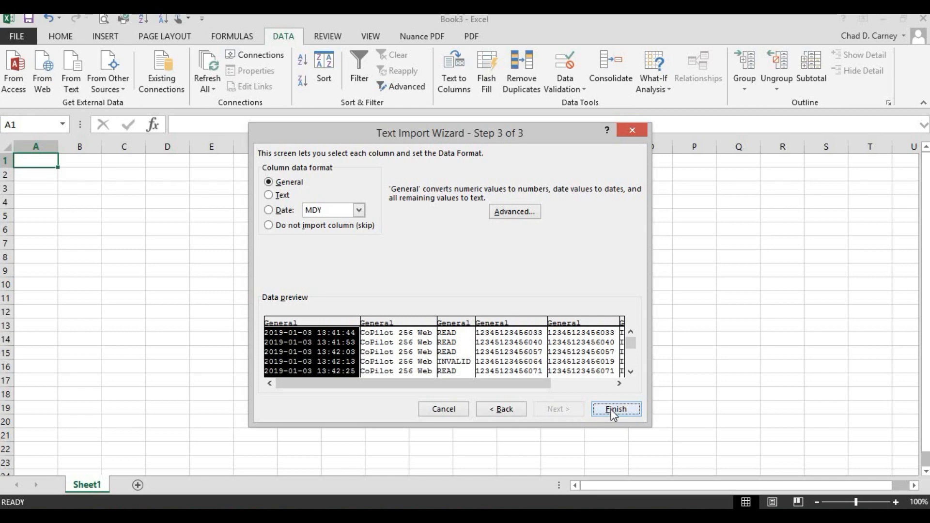
{"action": "left_click", "coordinate": [616, 410]}
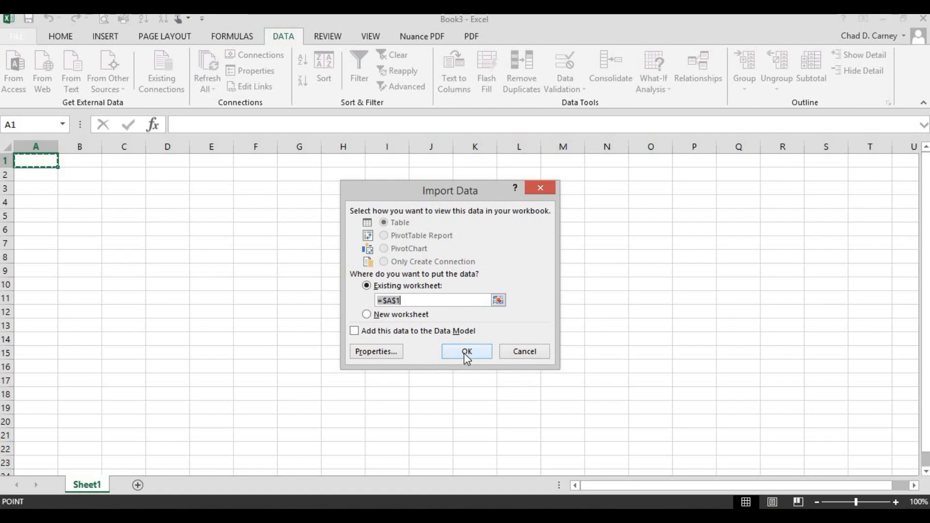
Place the imported data at $A$1 of Sheet1 and review rows and column E barcodes.
{"action": "left_click", "coordinate": [466, 352]}
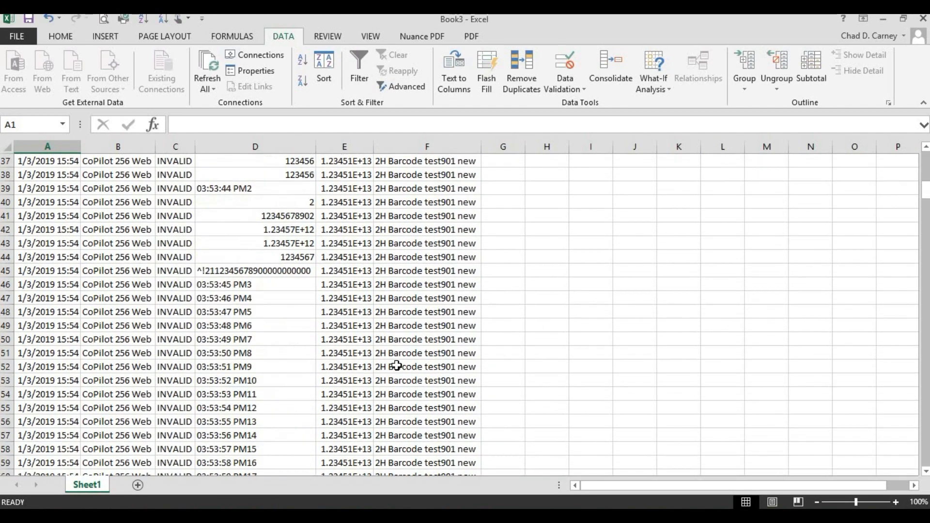
{"action": "scroll", "scroll_direction": "down", "scroll_amount": 3}
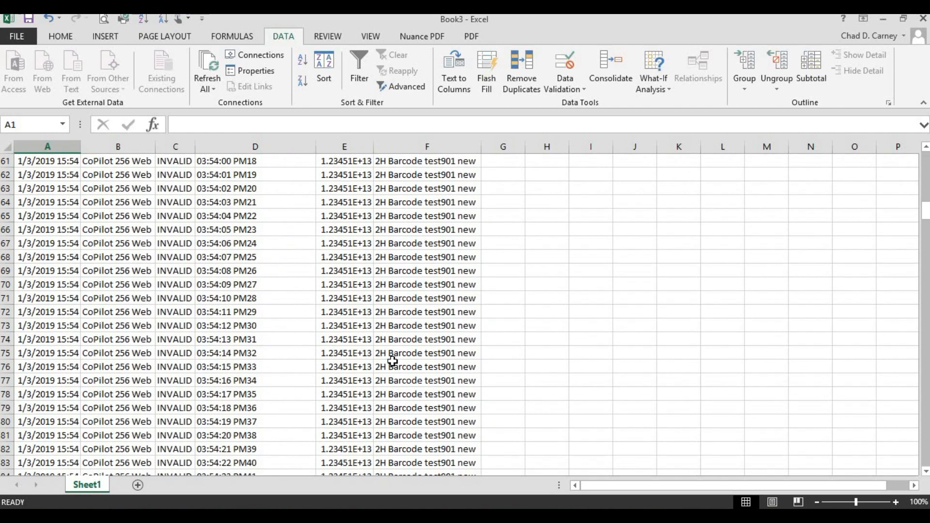
{"action": "left_click", "coordinate": [344, 146]}
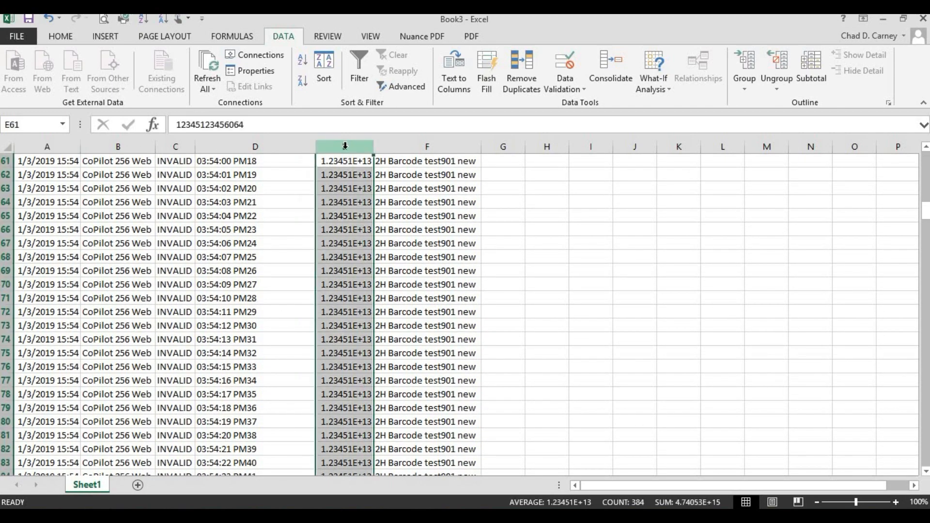
{"action": "left_click", "coordinate": [60, 36]}
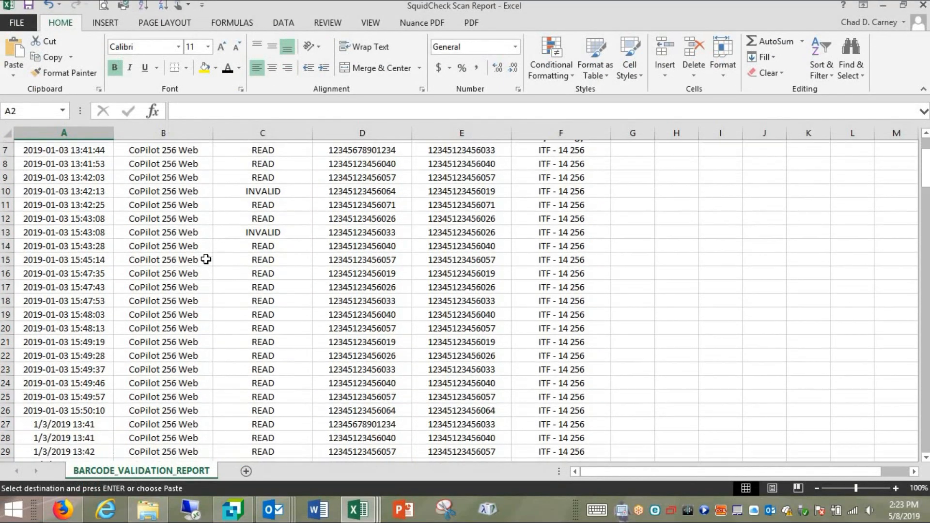
{"action": "scroll", "scroll_direction": "down", "scroll_amount": 3}
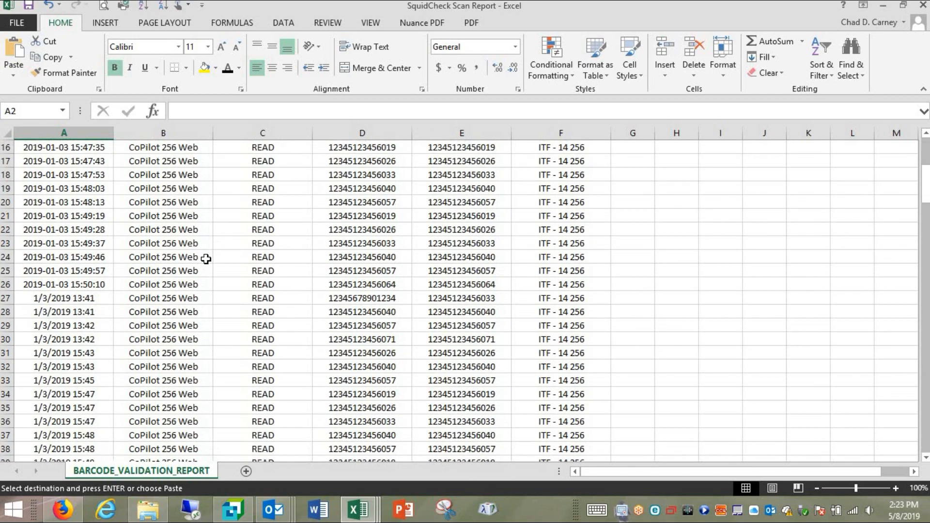
{"action": "scroll", "scroll_direction": "down", "scroll_amount": 3}
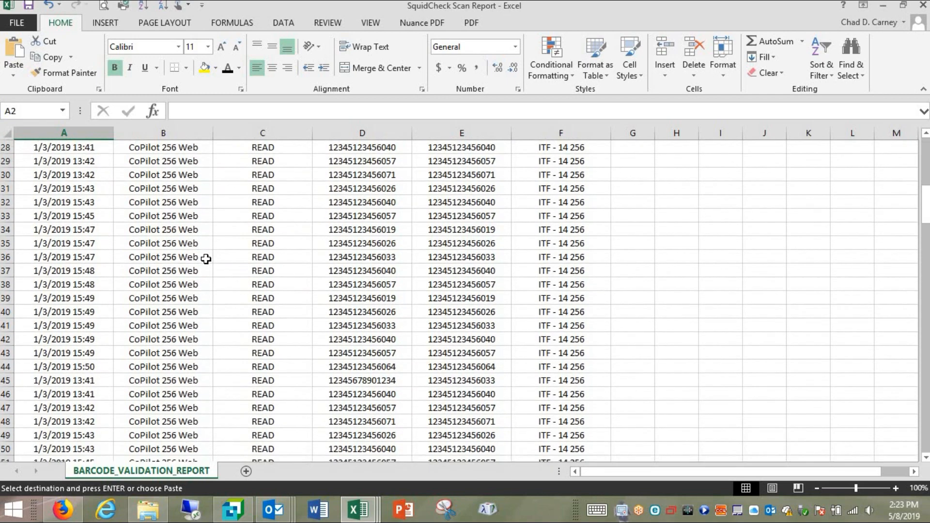
{"action": "scroll", "scroll_direction": "down", "scroll_amount": 3}
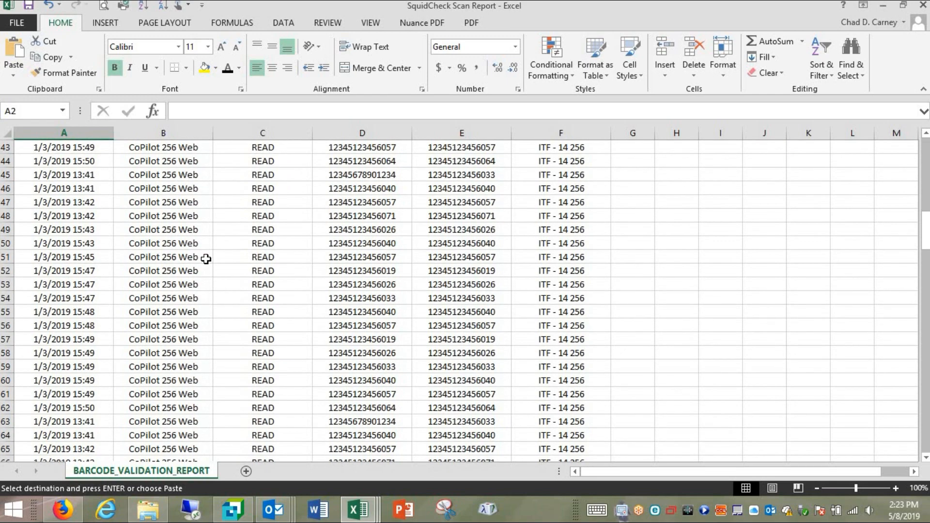
{"action": "scroll", "scroll_direction": "up", "scroll_amount": 3}
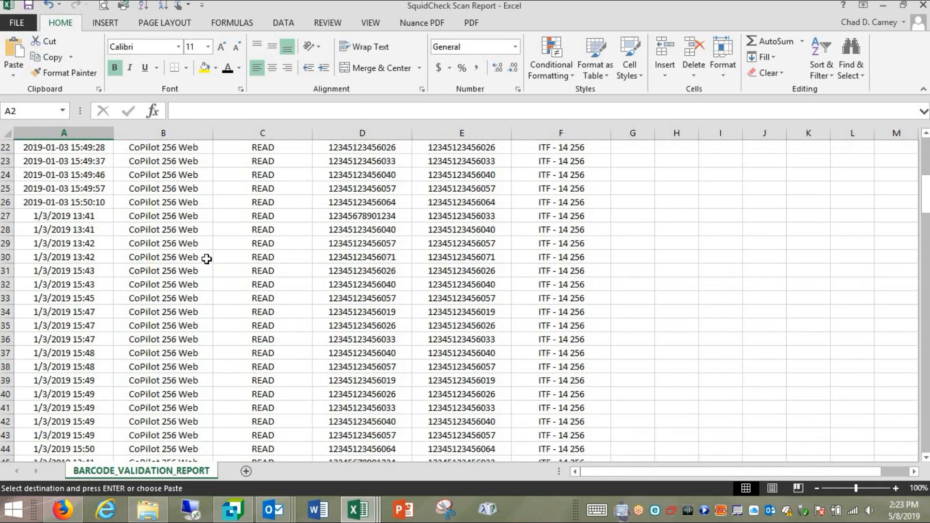